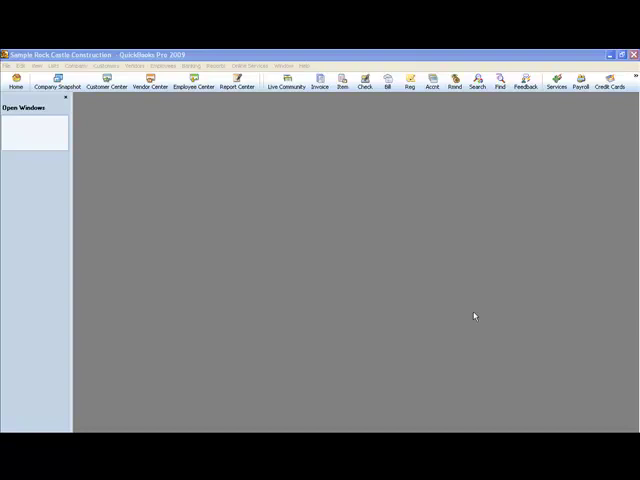
pyautogui.moveTo(272, 188)
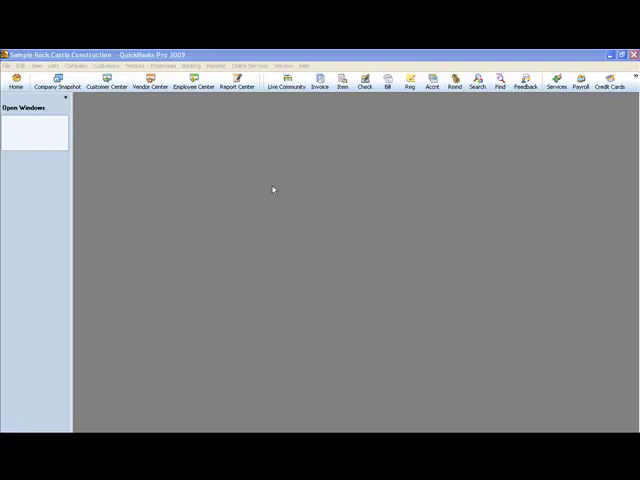
pyautogui.moveTo(266, 184)
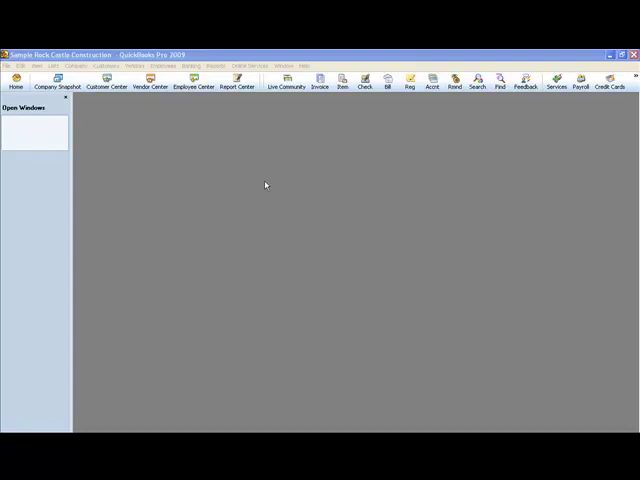
pyautogui.moveTo(362, 100)
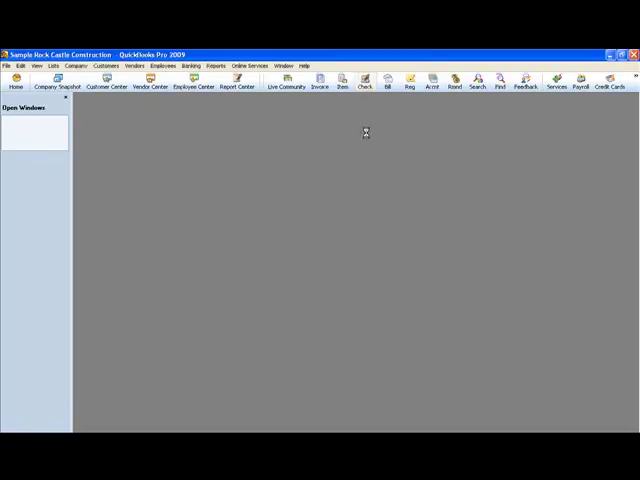
# Step: Start a new check with Internet Company as the payee
pyautogui.click(364, 82)
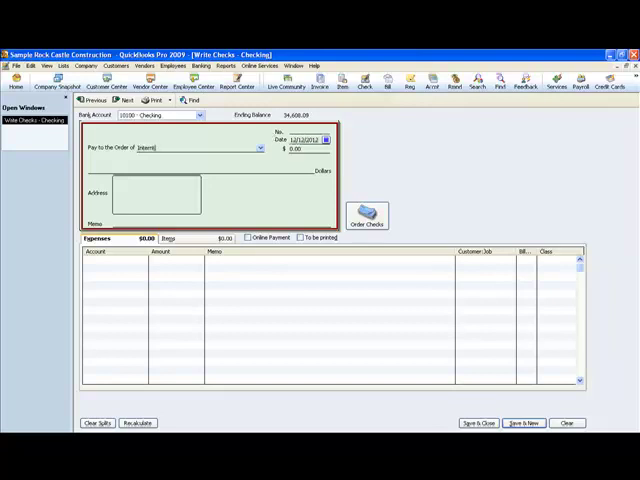
pyautogui.write('Internet Card')
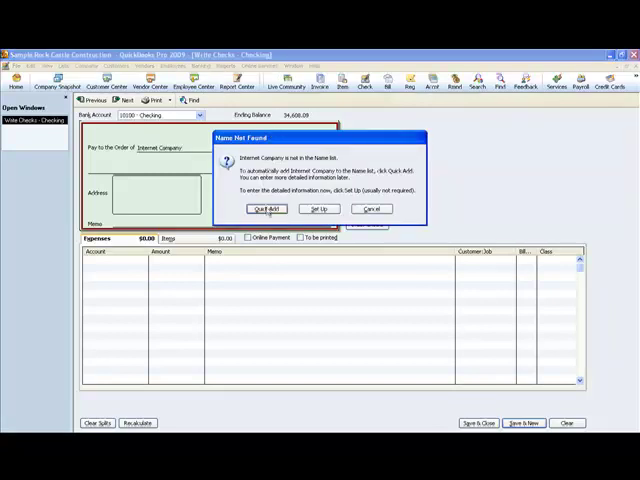
# Step: Quick Add Internet Company to the name list as a Vendor
pyautogui.click(268, 208)
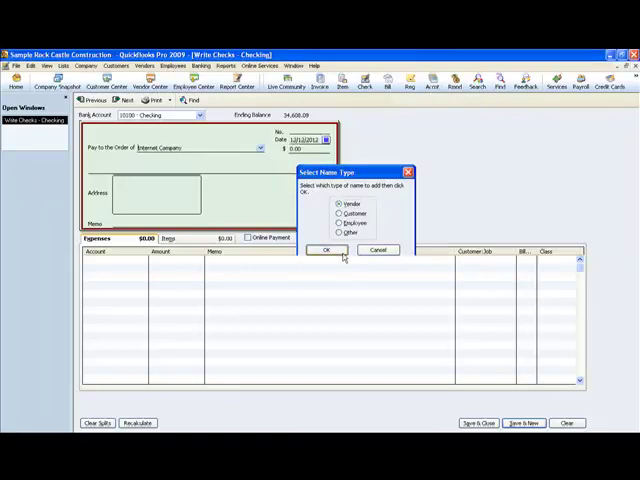
pyautogui.click(328, 250)
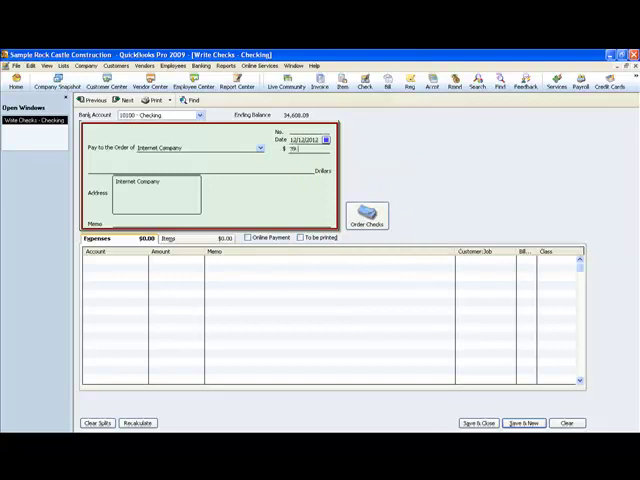
# Step: Enter 39.97 as the check amount with a Monthly memo
pyautogui.write('39.97')
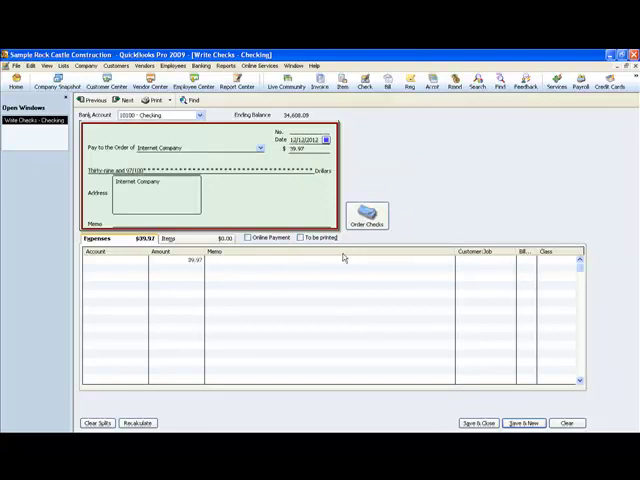
pyautogui.write('Monthly fee')
pyautogui.write('Internet Expense')
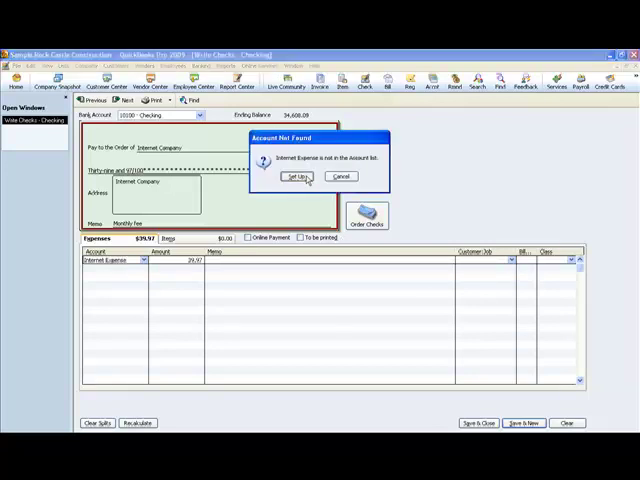
# Step: Set up Internet Expense as a new Expense-type account and save it
pyautogui.click(296, 176)
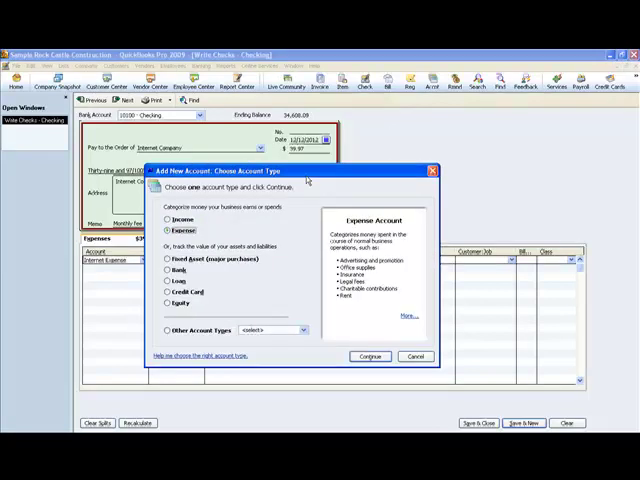
pyautogui.moveTo(356, 380)
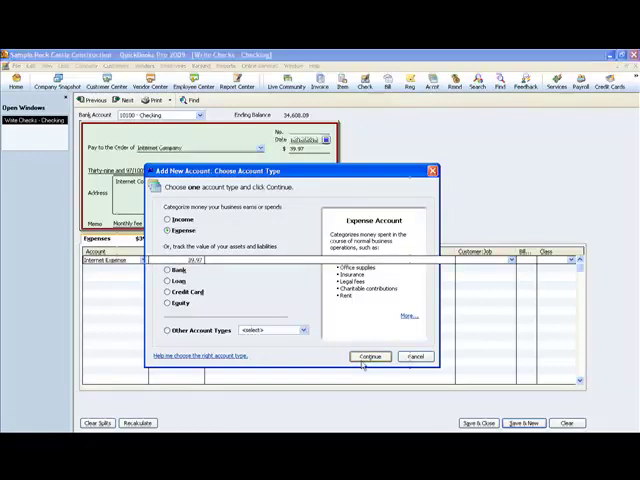
pyautogui.click(372, 356)
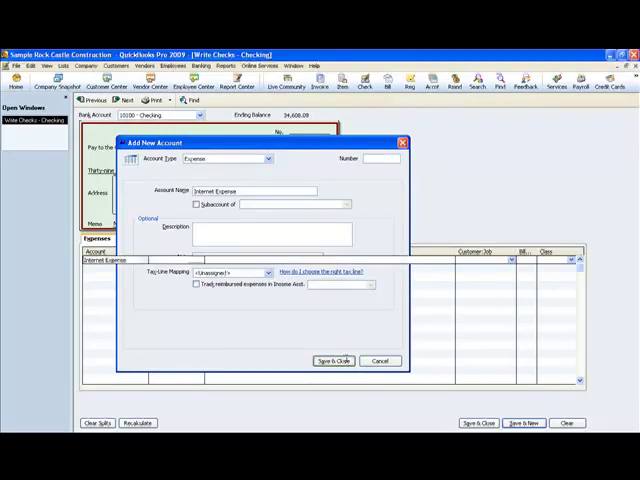
pyautogui.click(332, 360)
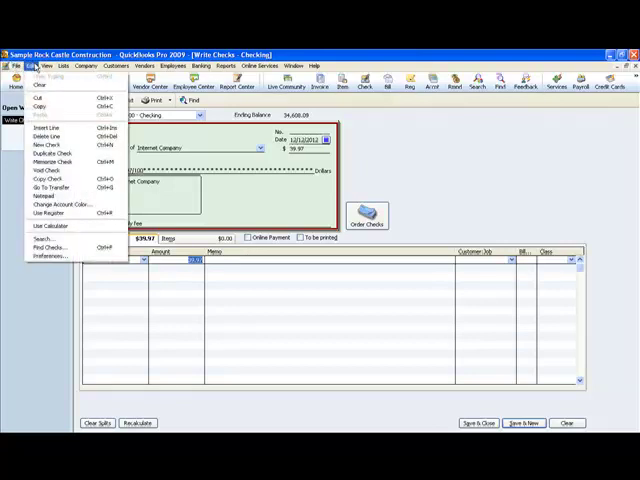
pyautogui.moveTo(56, 160)
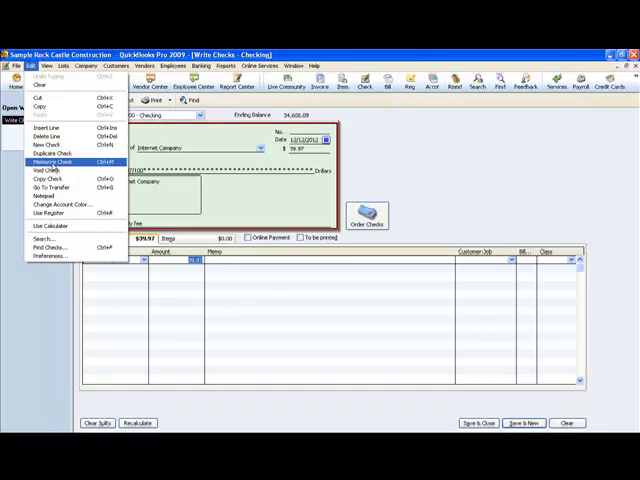
# Step: Memorize the check to enter automatically, recurring Monthly, with a next date picked from the calendar
pyautogui.click(62, 158)
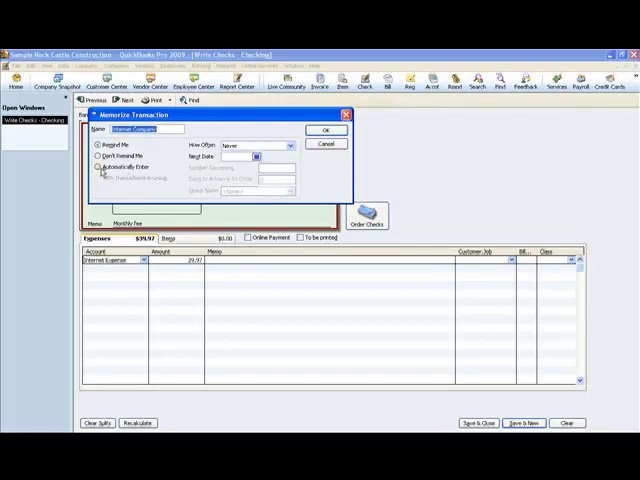
pyautogui.click(98, 168)
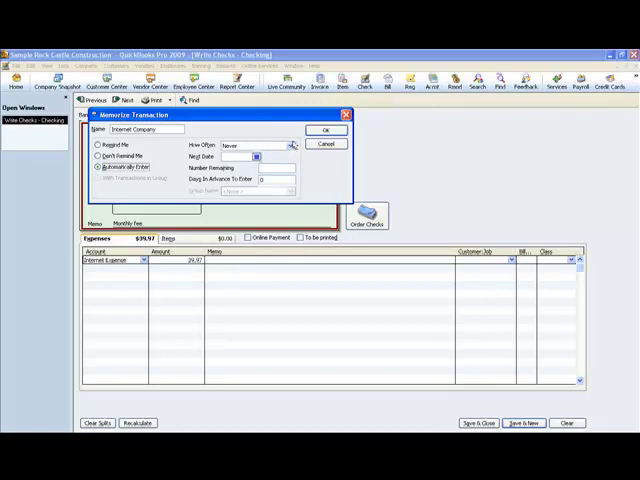
pyautogui.click(290, 146)
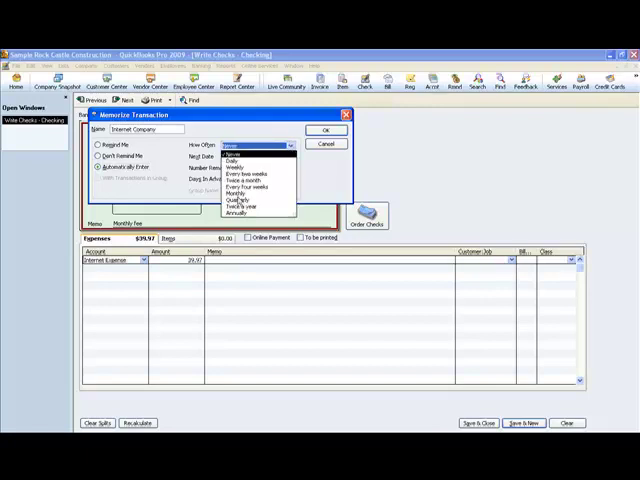
pyautogui.click(234, 192)
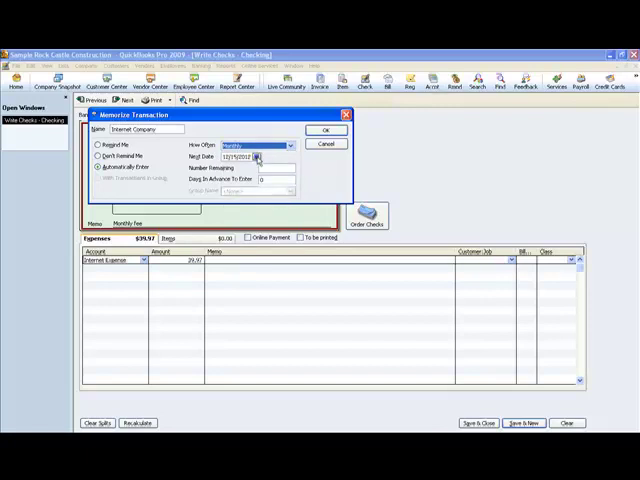
pyautogui.click(256, 156)
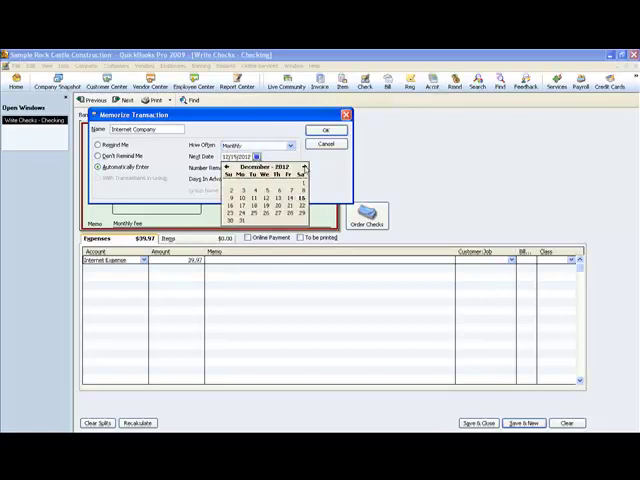
pyautogui.click(304, 168)
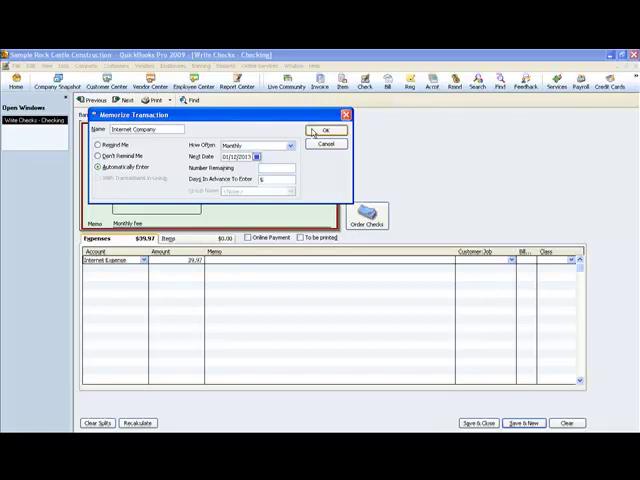
# Step: Save the memorized transaction and go to Lists > Memorized Transaction List
pyautogui.click(326, 130)
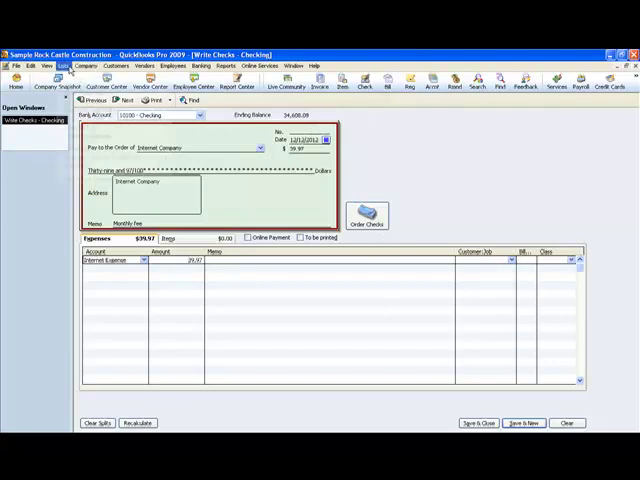
pyautogui.click(64, 66)
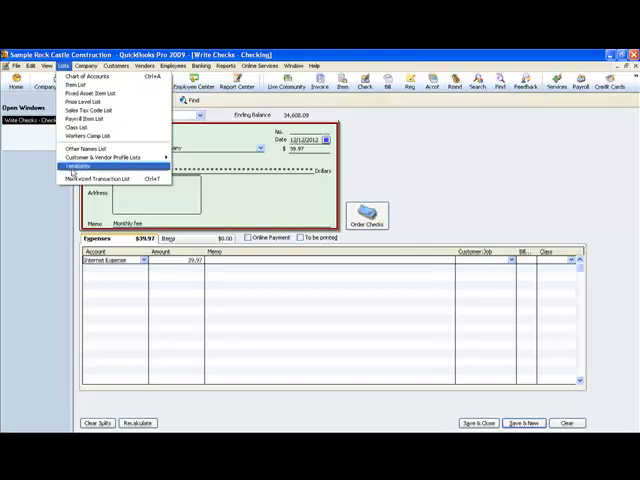
pyautogui.moveTo(100, 180)
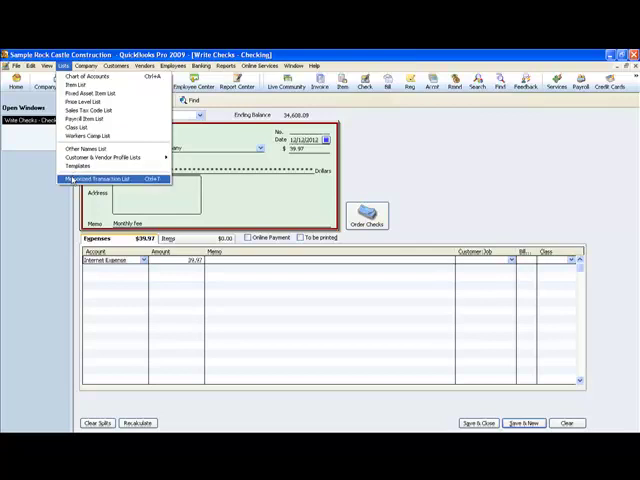
pyautogui.click(100, 178)
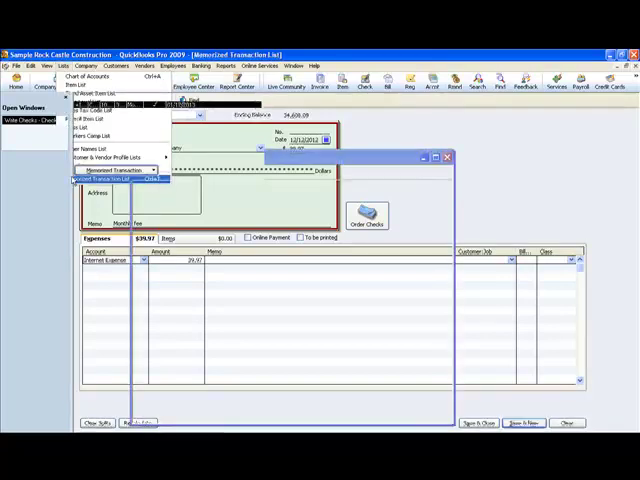
# Step: Review an entry in the Memorized Transaction List, the prepaid insurance journal entry
pyautogui.click(96, 168)
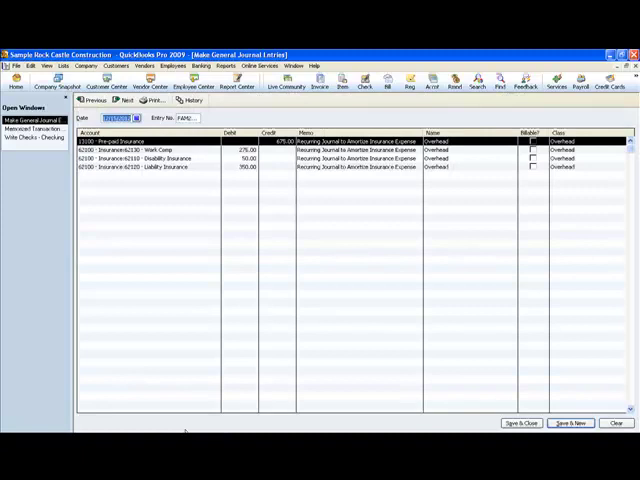
pyautogui.moveTo(356, 366)
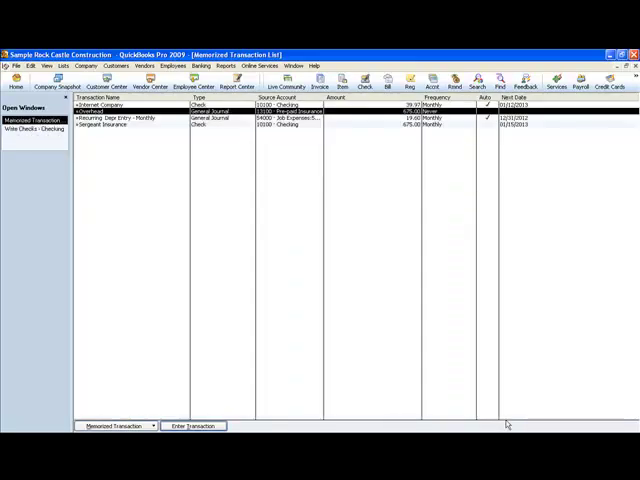
pyautogui.moveTo(352, 138)
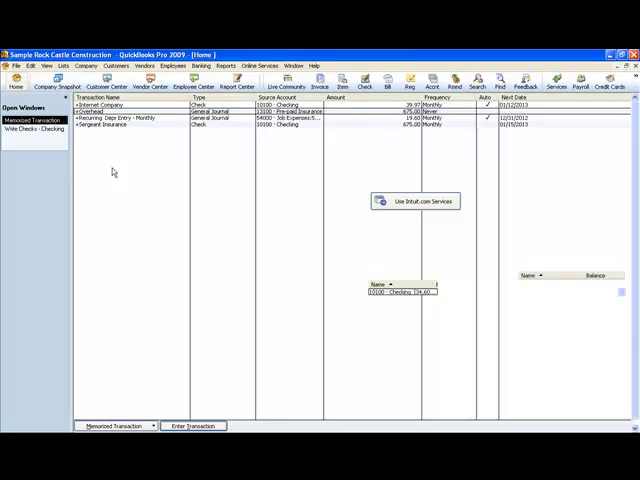
# Step: Return to the Home page from the icon bar
pyautogui.click(16, 120)
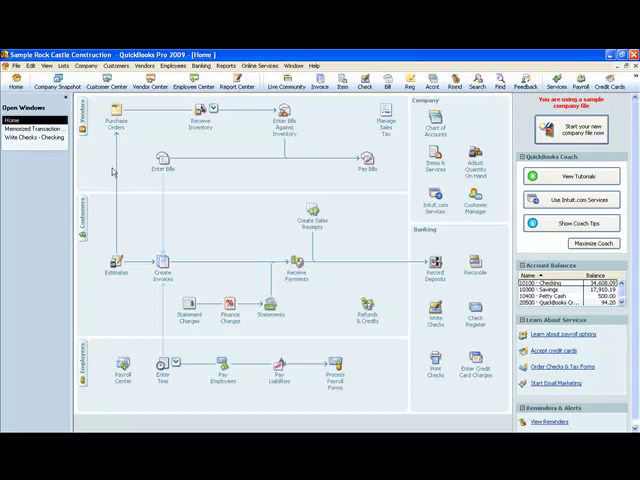
pyautogui.moveTo(160, 164)
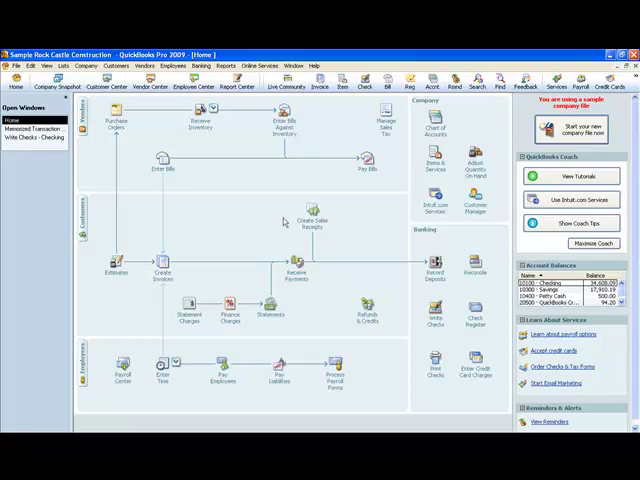
pyautogui.moveTo(308, 216)
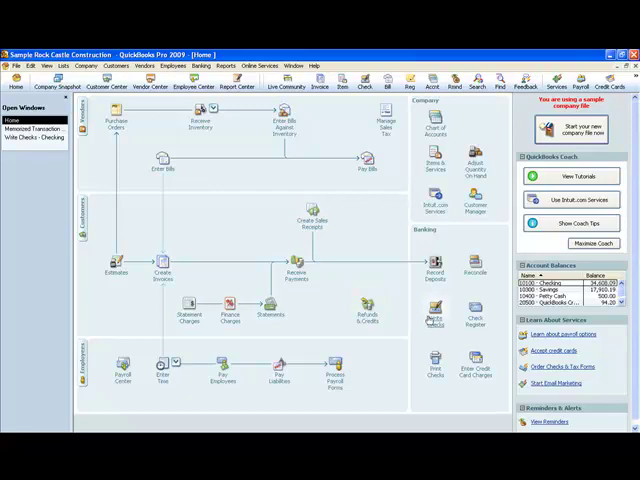
pyautogui.moveTo(476, 370)
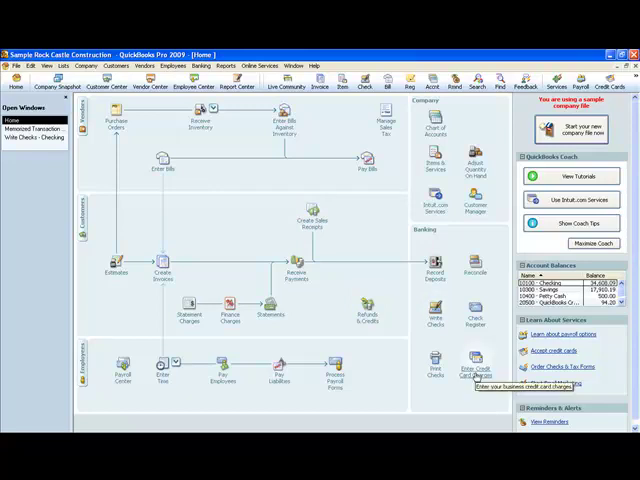